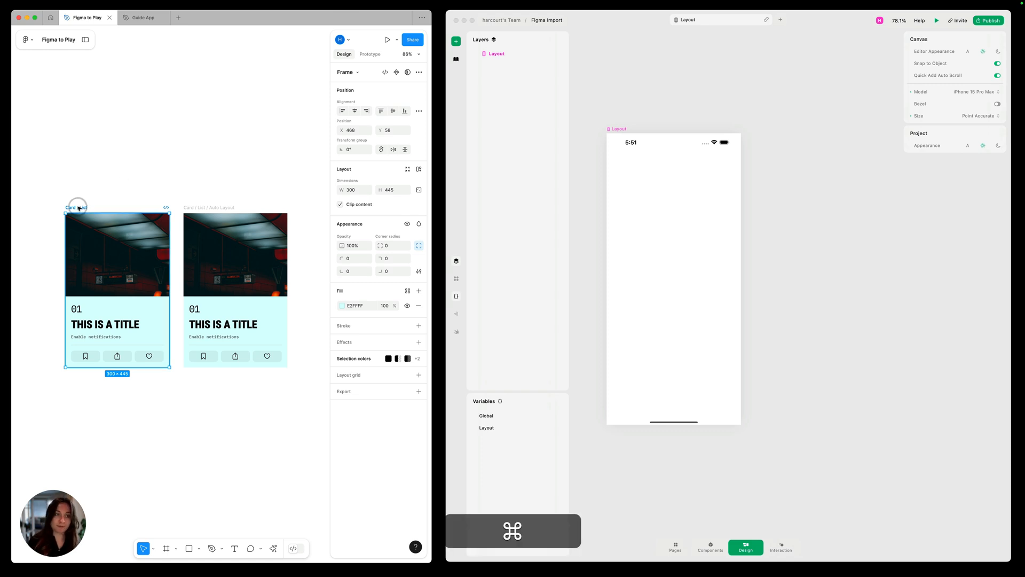
mouse_move(778, 152)
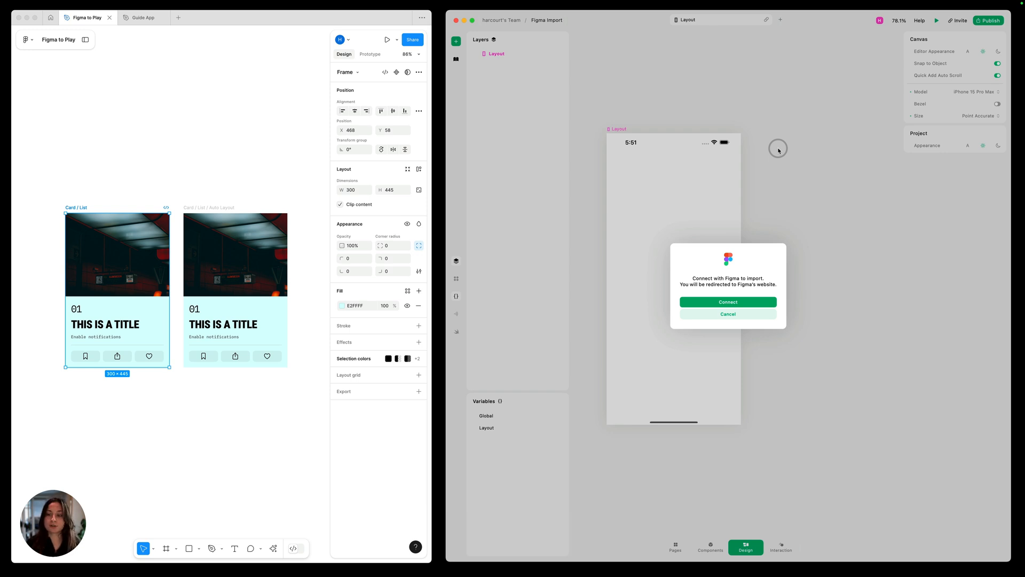
- Connect Play to the Figma account and allow it access
click(727, 314)
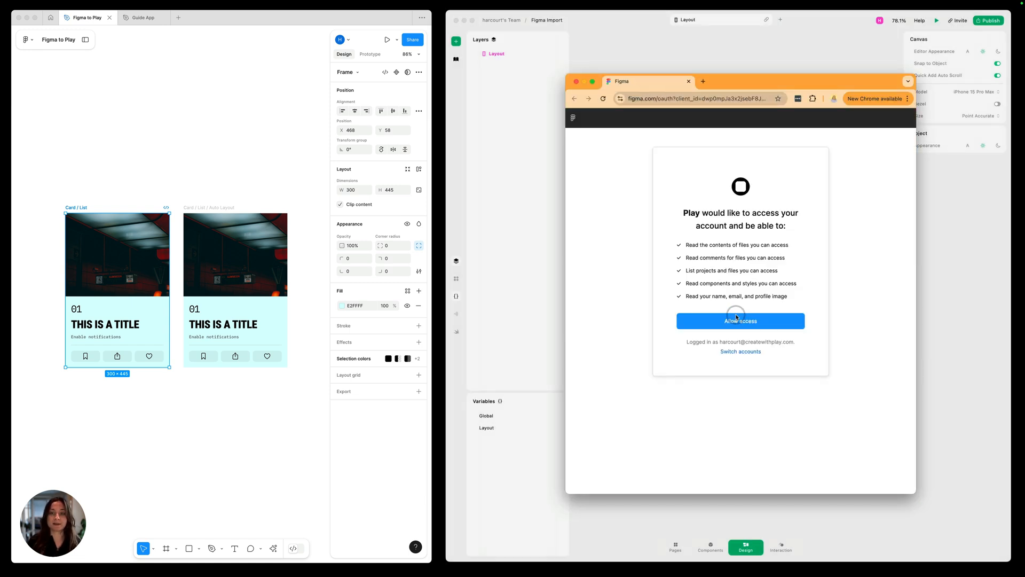
click(740, 320)
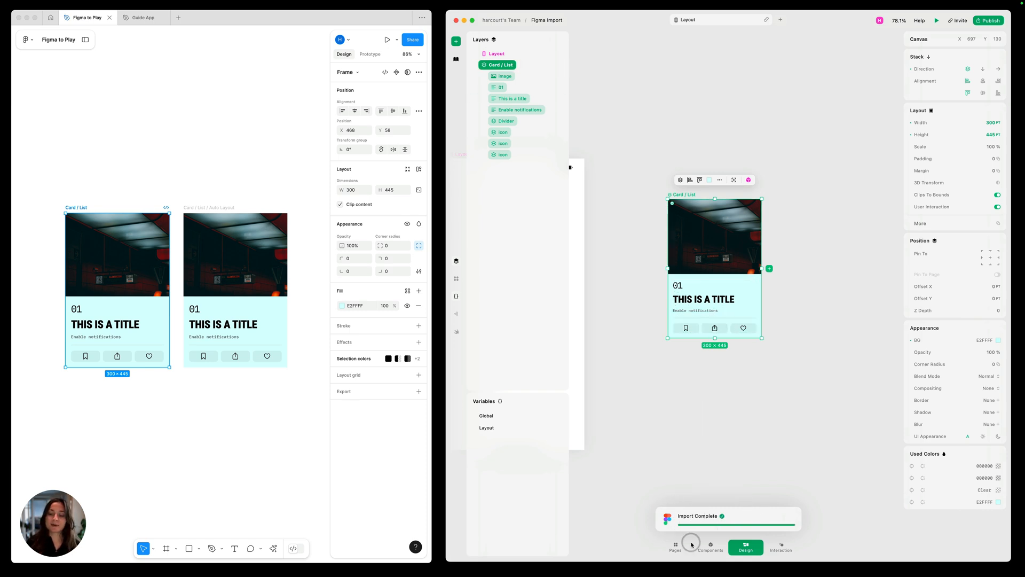
mouse_move(778, 496)
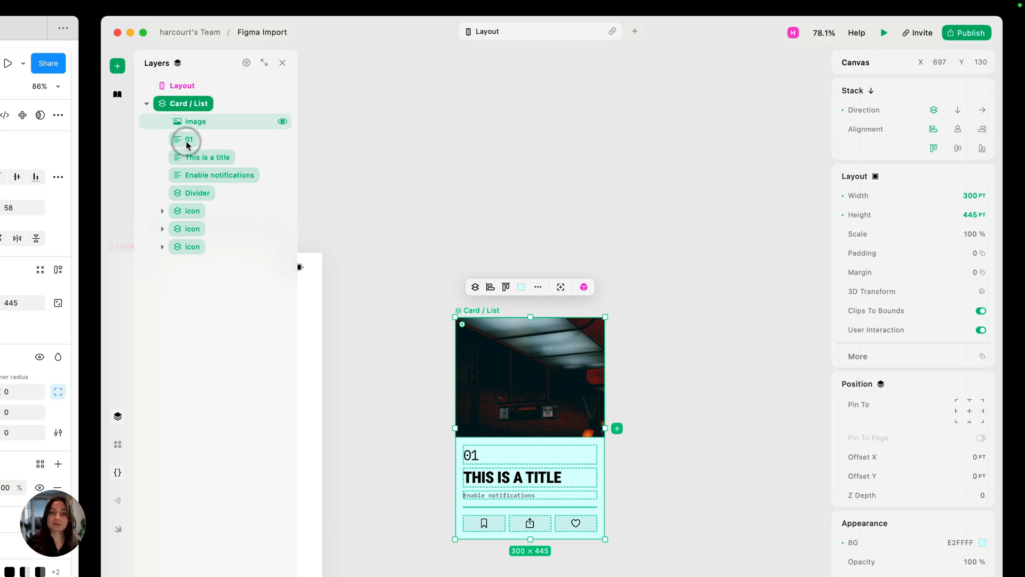
click(189, 103)
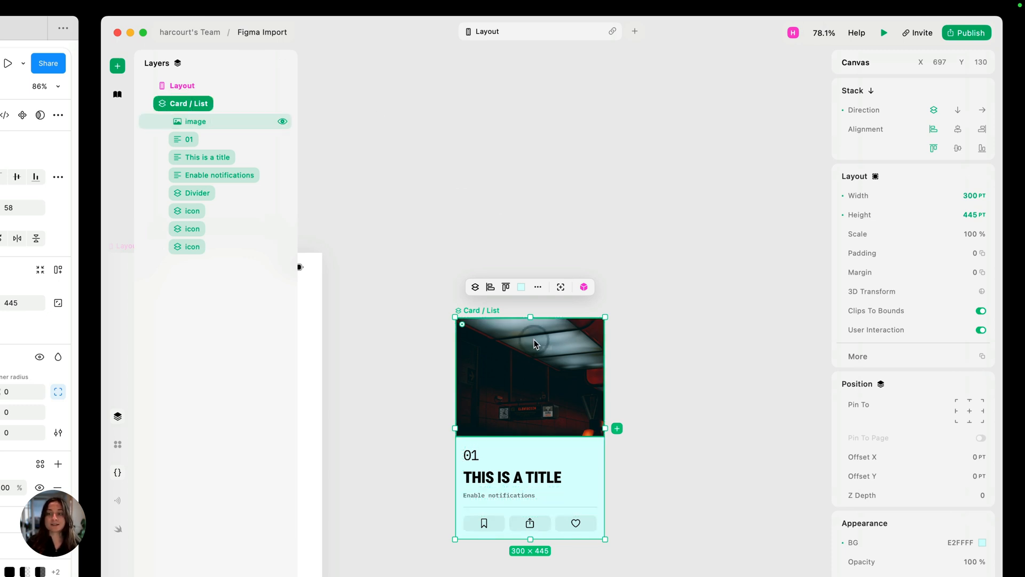
- Set the Card / List frame's width sizing to Fill
click(616, 429)
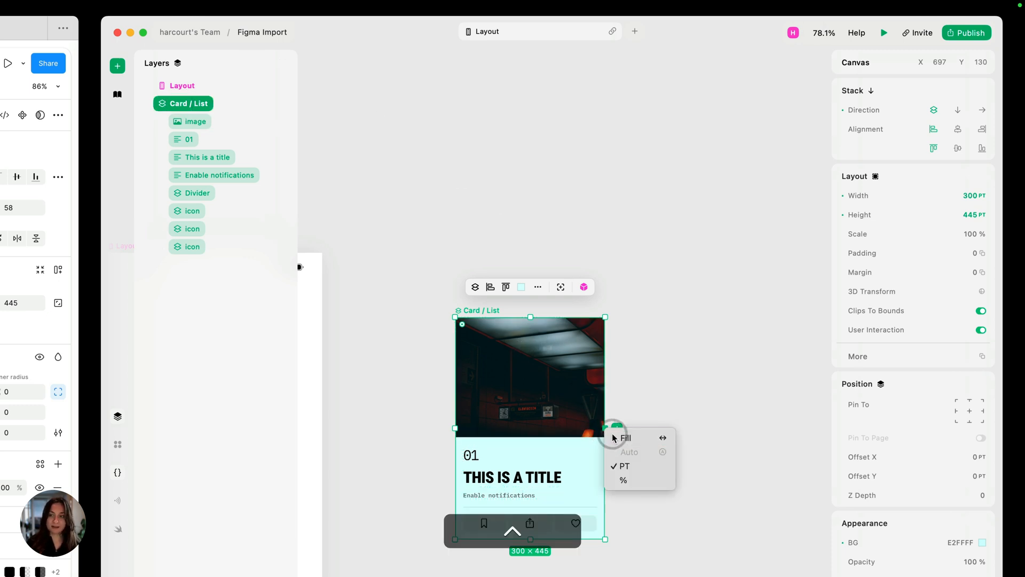
click(624, 438)
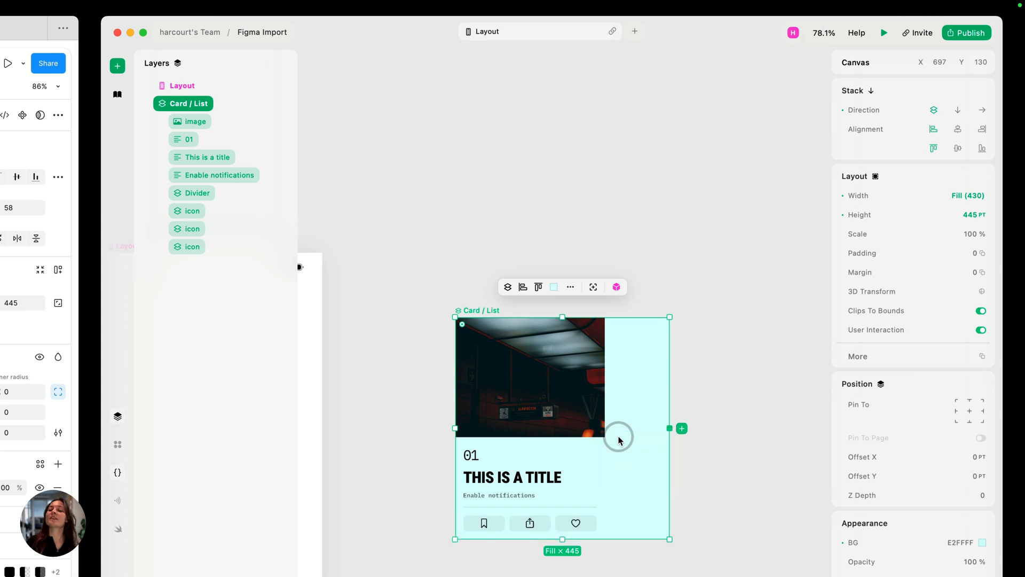
mouse_move(692, 417)
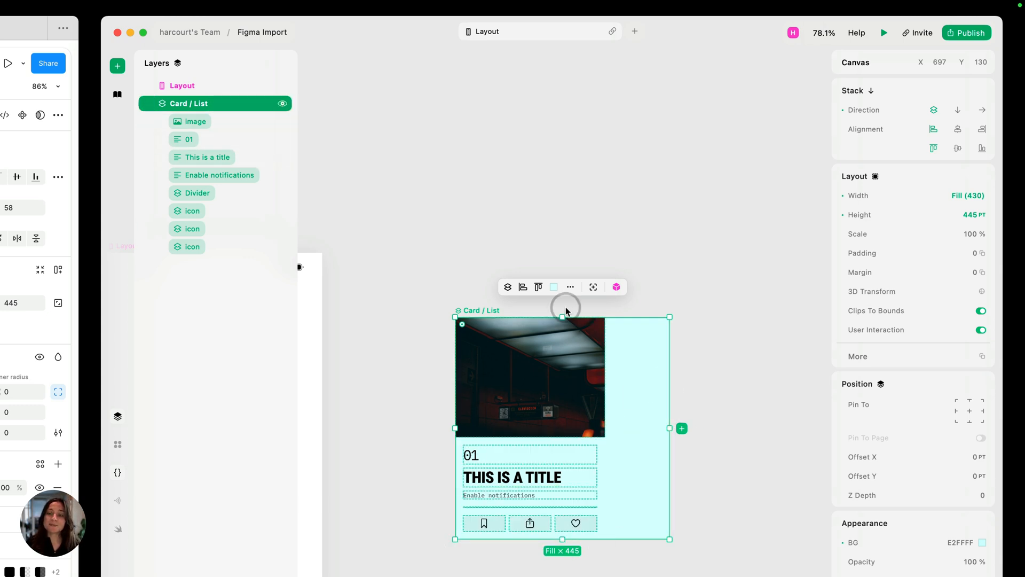
mouse_move(481, 317)
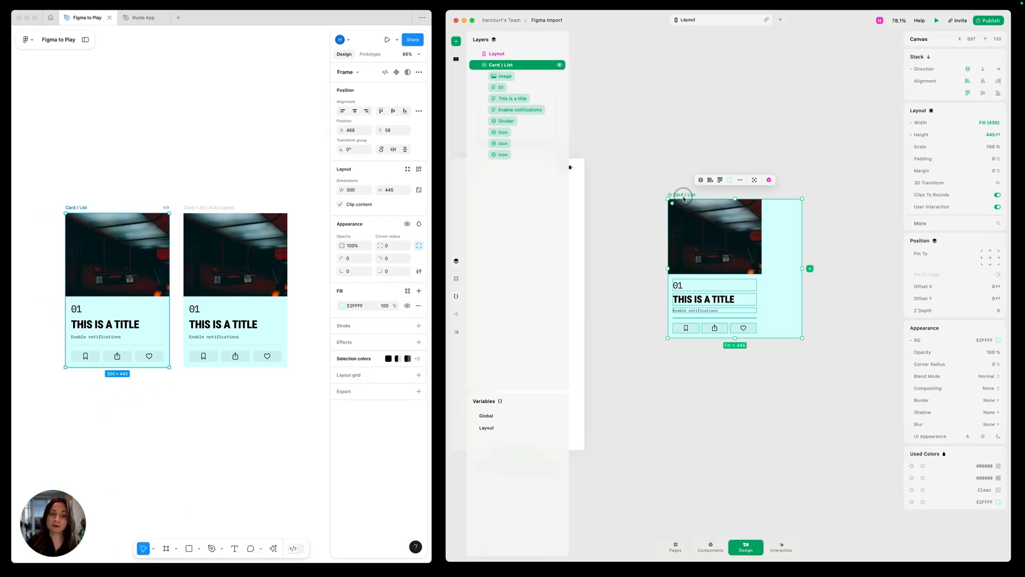
mouse_move(204, 208)
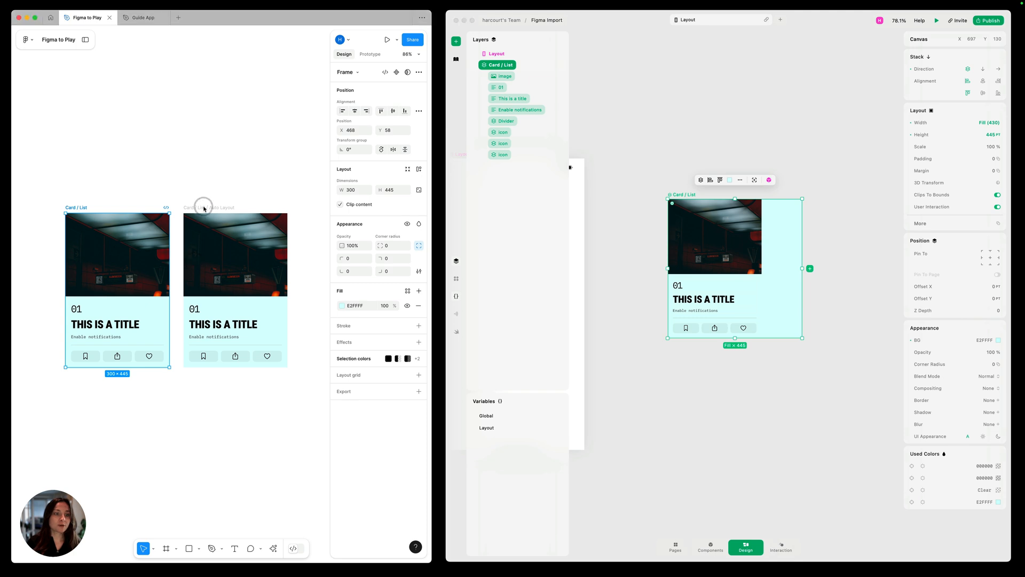
- Copy the Card / List / Auto Layout frame from Figma and paste it into Play
key(cmd+c)
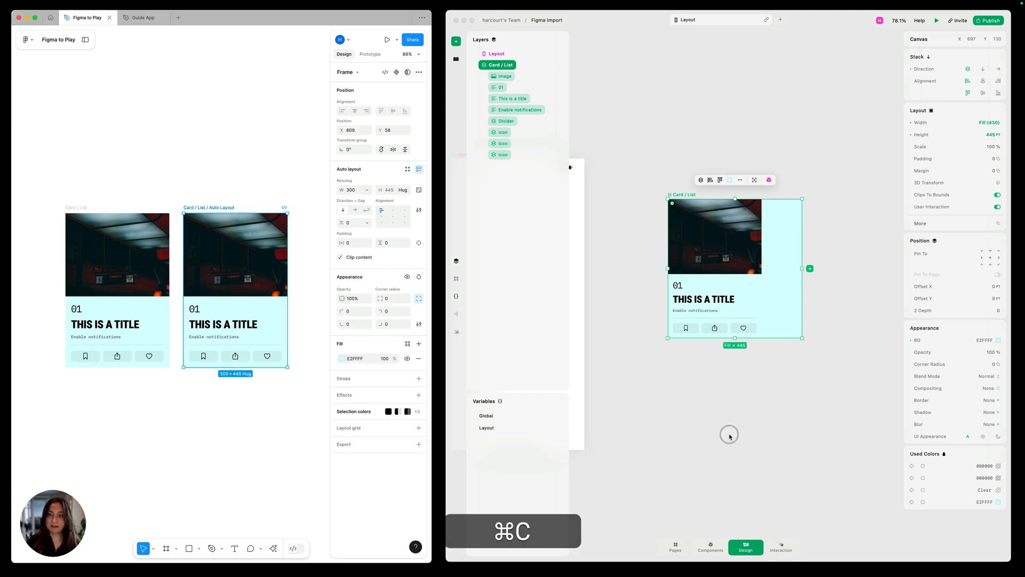
key(cmd+v)
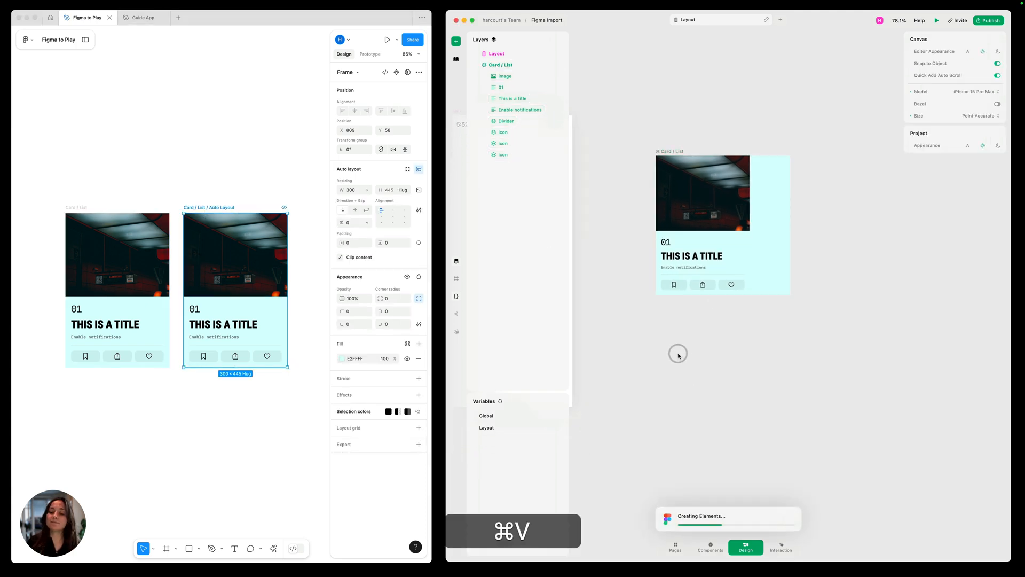
key(cmd+v)
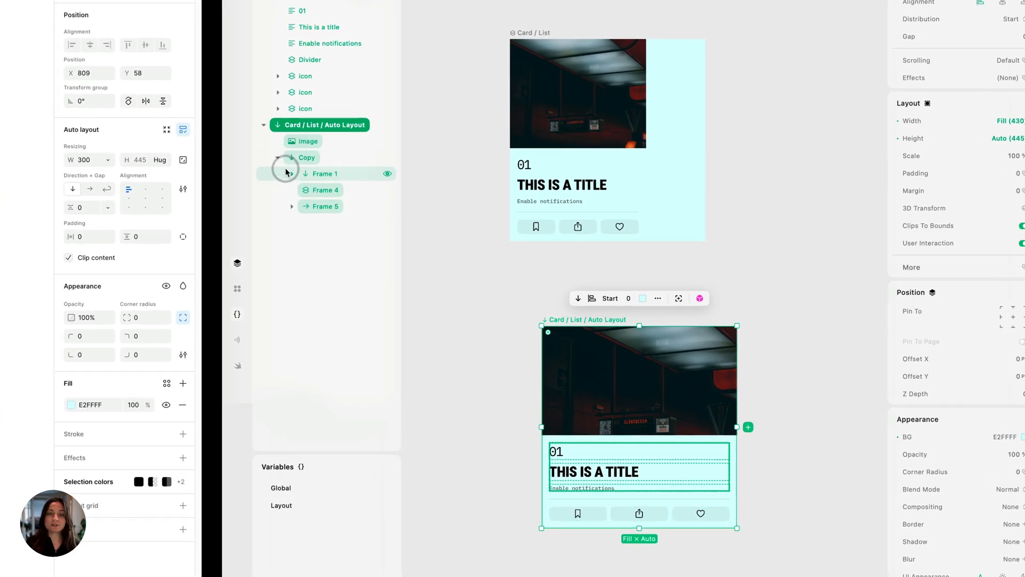
- Expand the nested frame in the Layers panel to reveal its text and icon layers
click(293, 173)
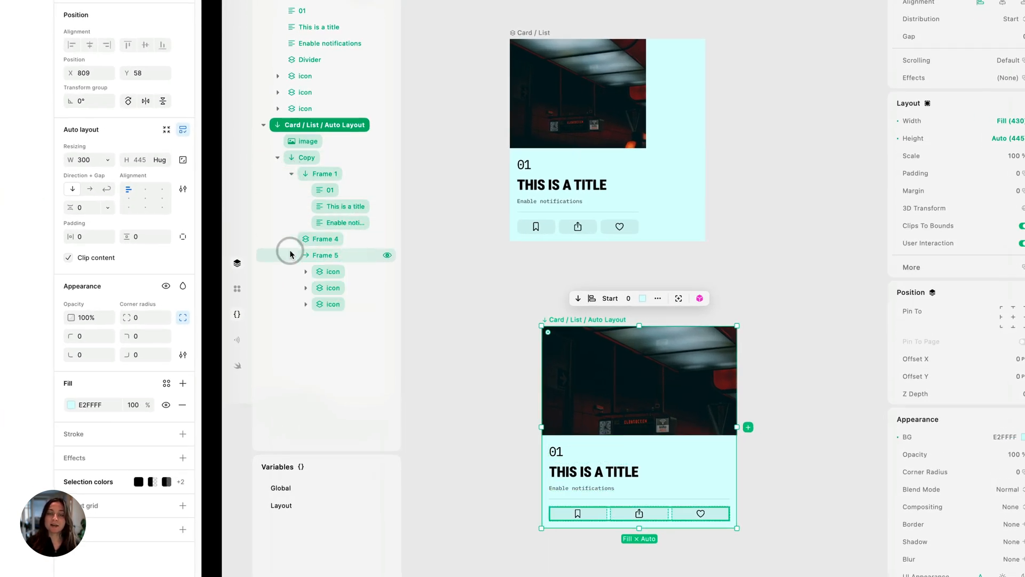